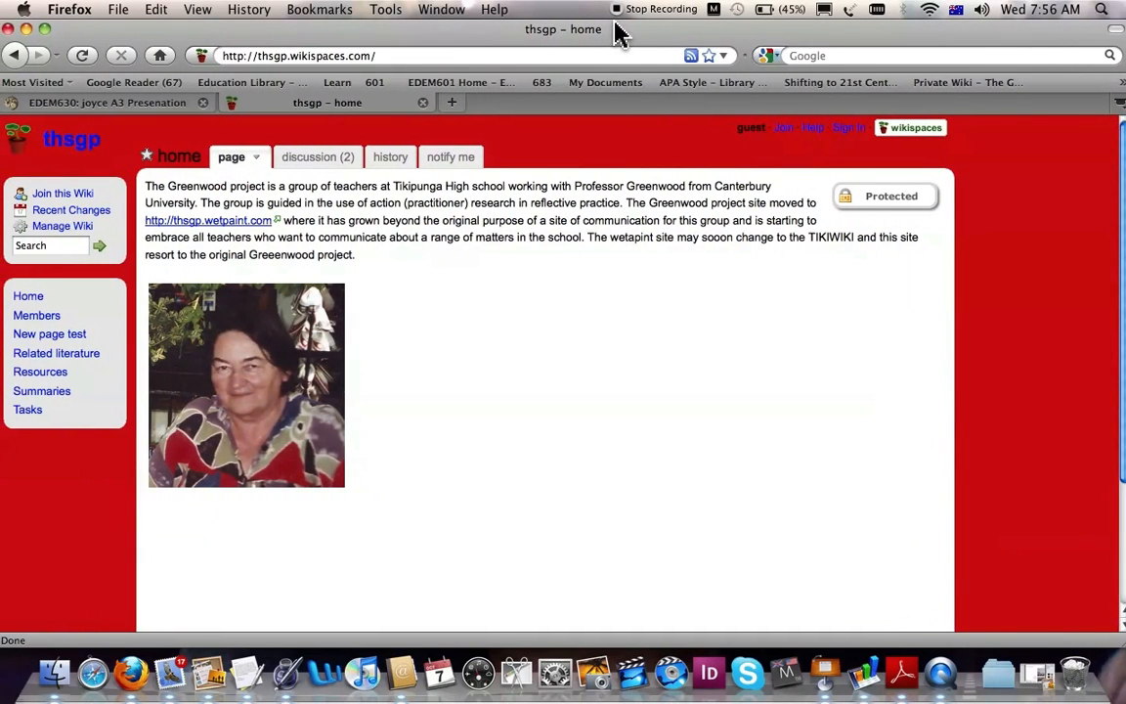
pyautogui.moveTo(1088, 562)
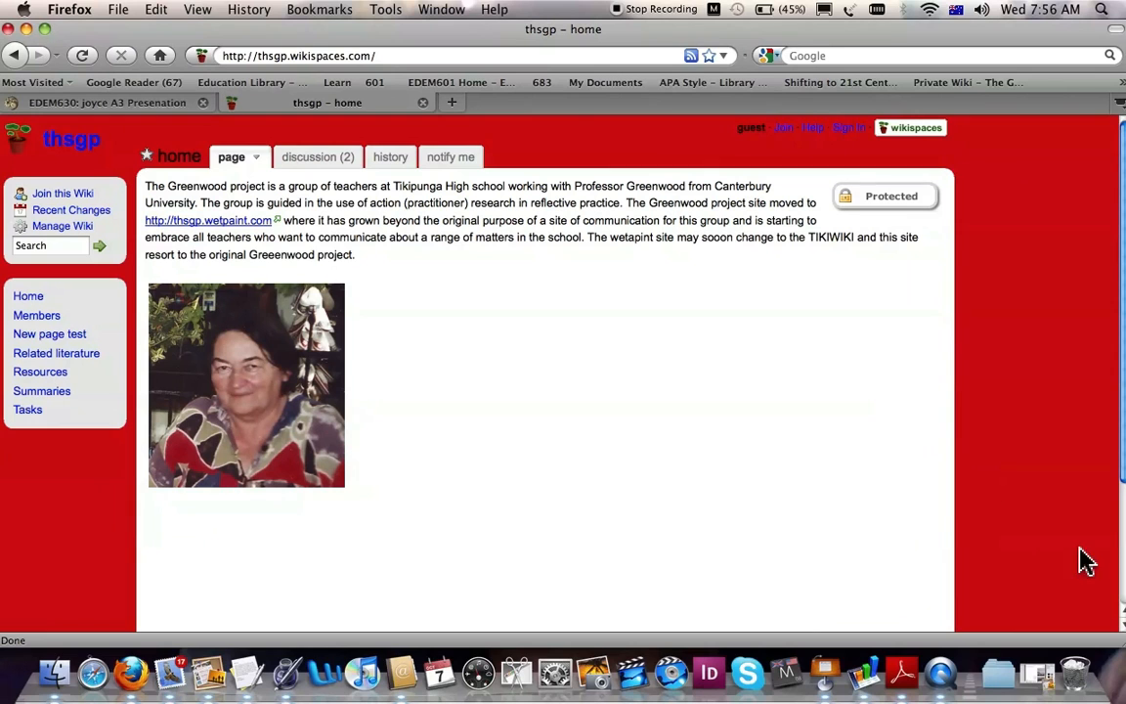
pyautogui.moveTo(704, 341)
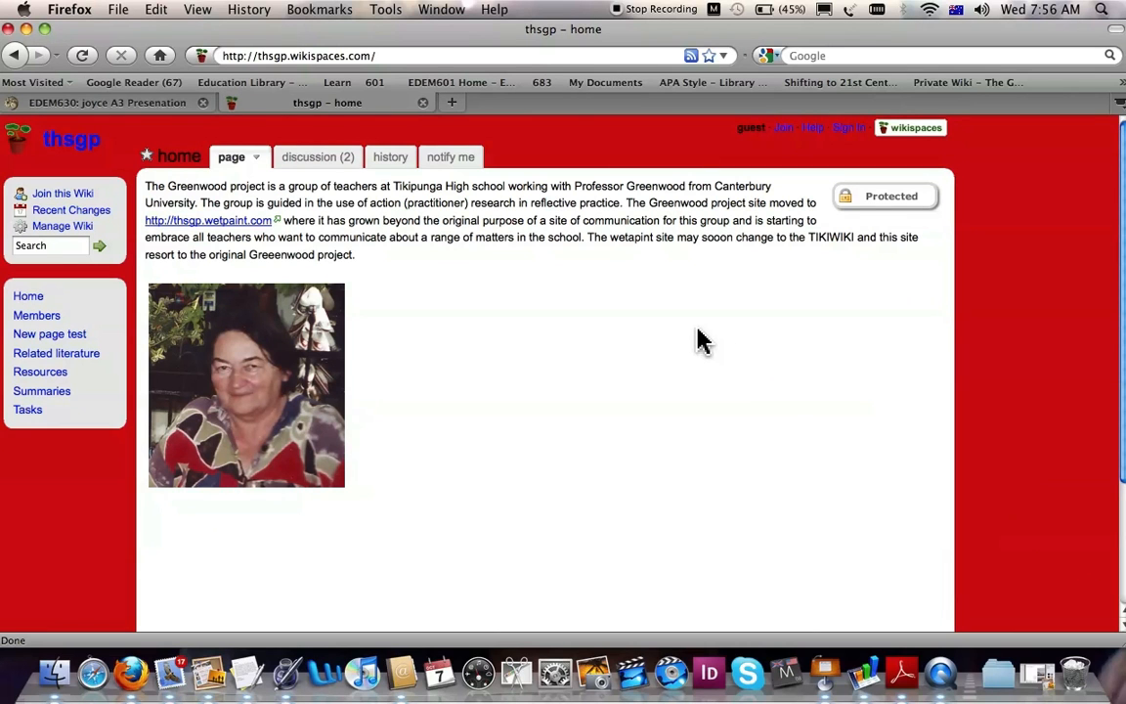
pyautogui.moveTo(772, 298)
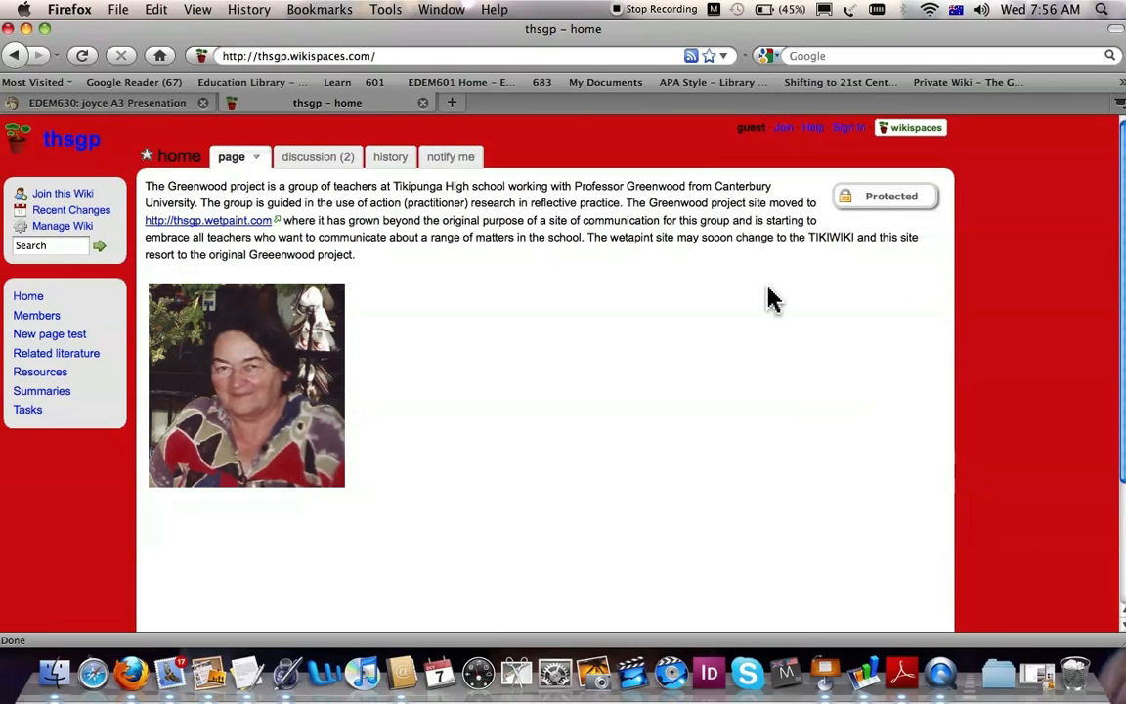
pyautogui.moveTo(191, 44)
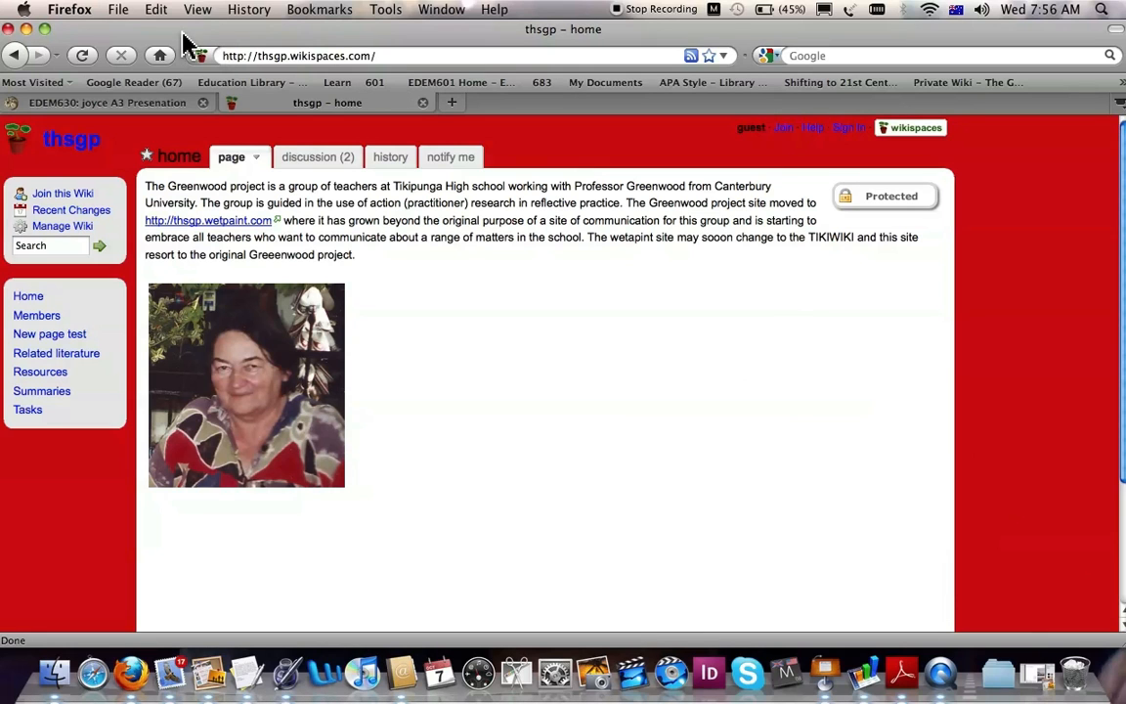
pyautogui.moveTo(328, 283)
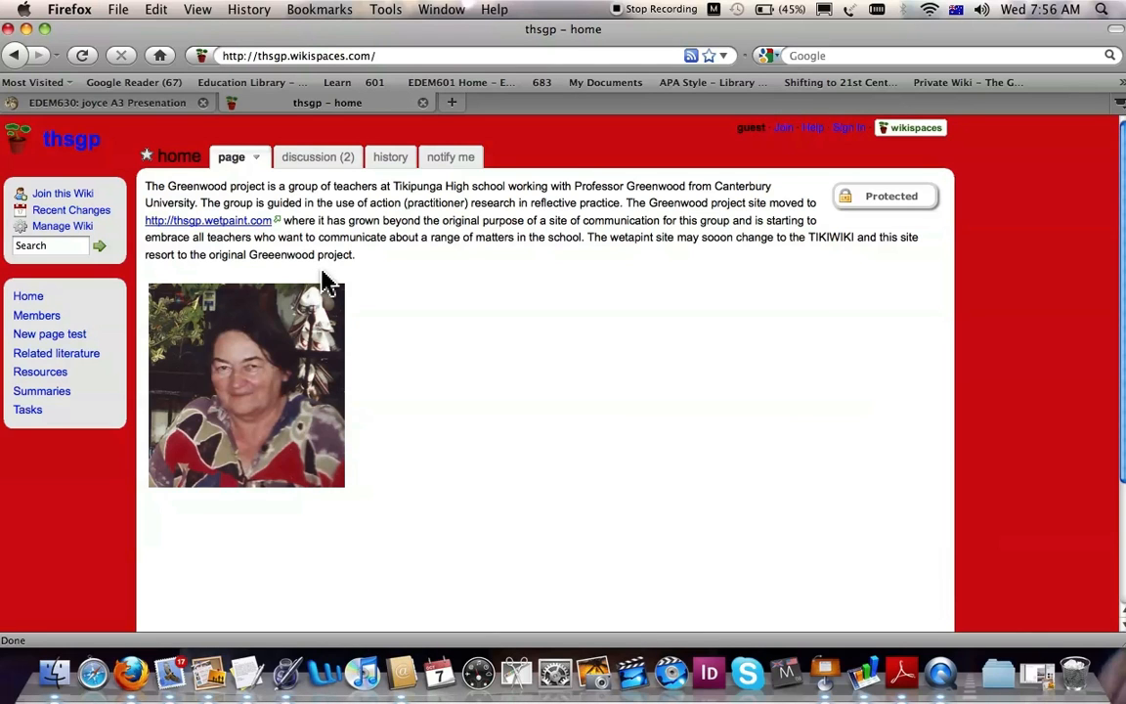
pyautogui.moveTo(264, 242)
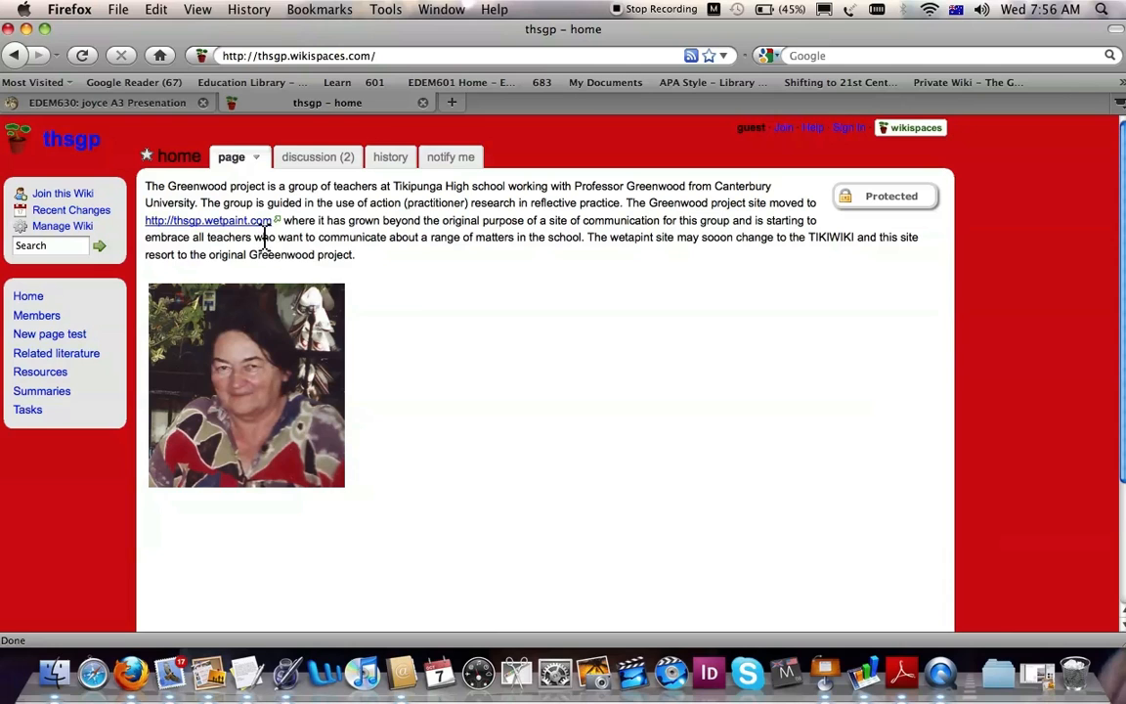
pyautogui.moveTo(396, 285)
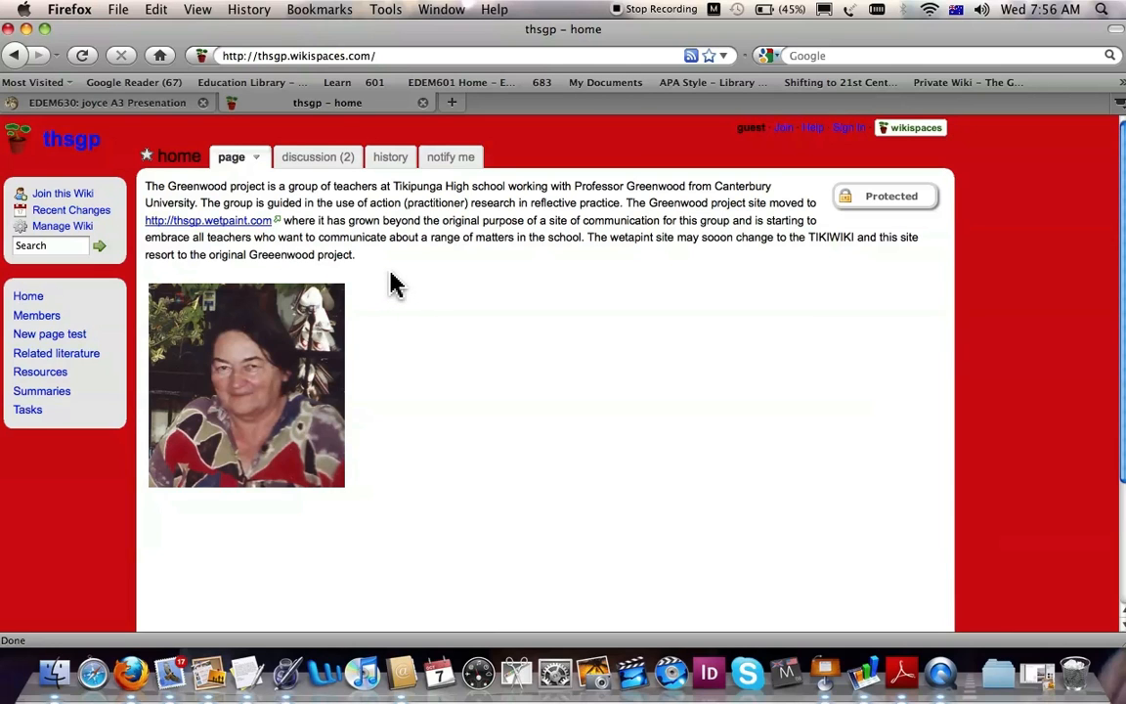
pyautogui.moveTo(200, 137)
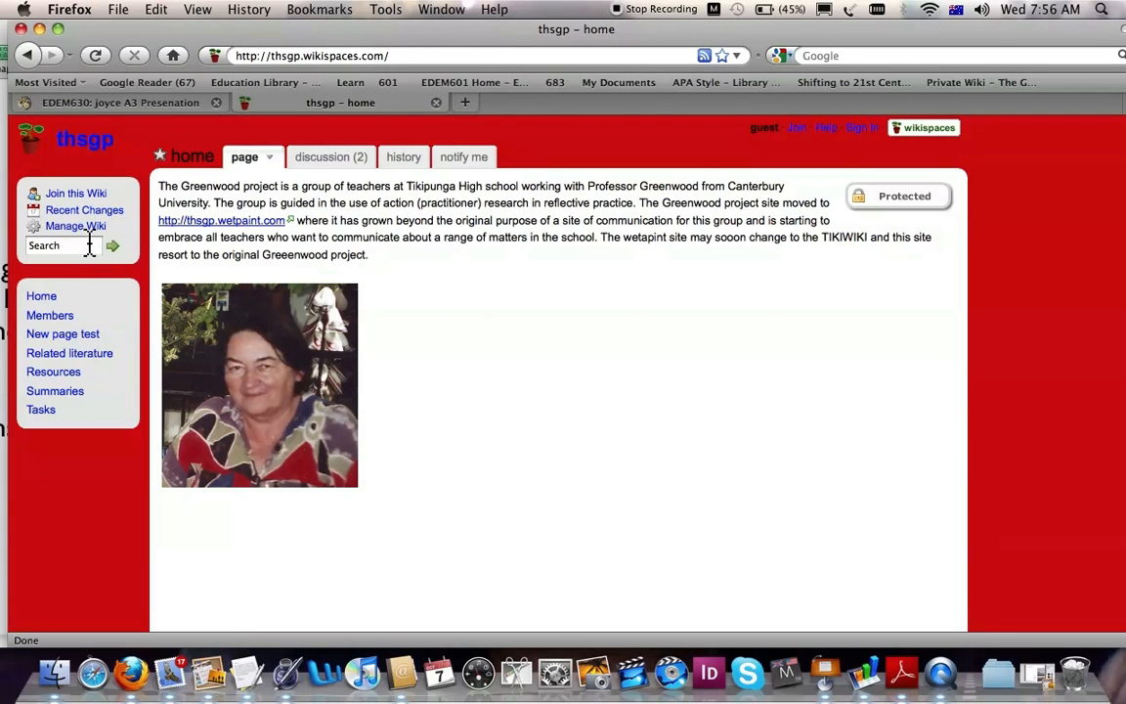
# - Show the home page's discussion tab, listing the Forum1 thread with one reply and nine views
pyautogui.click(330, 156)
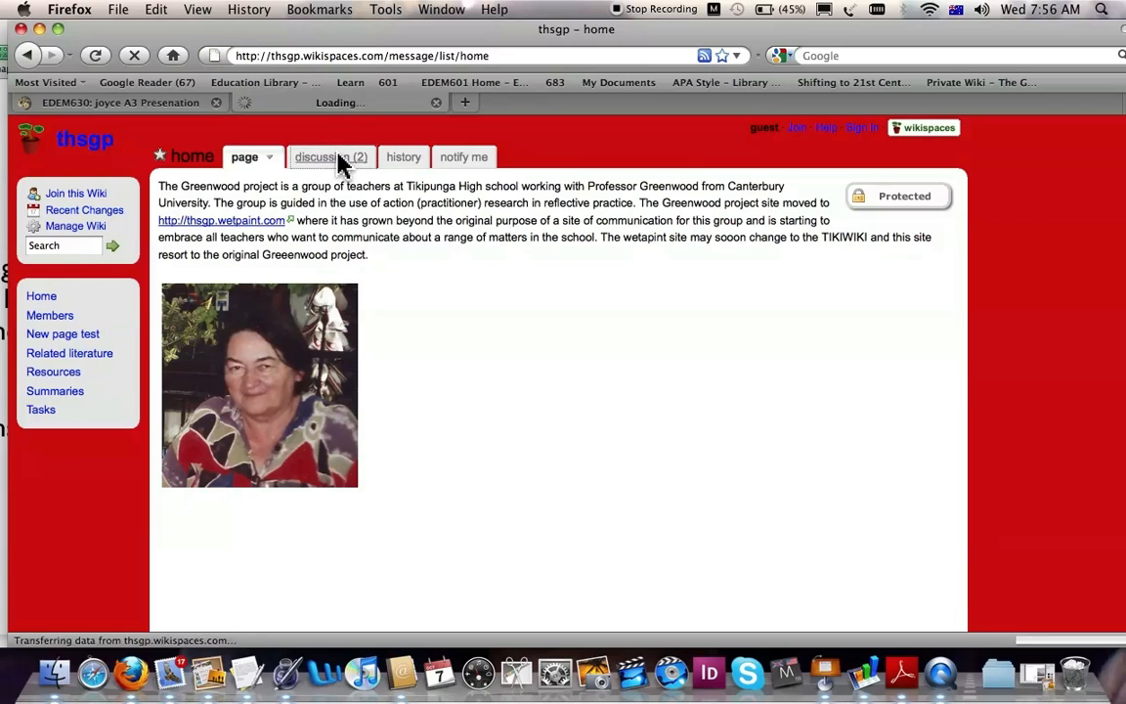
pyautogui.click(331, 156)
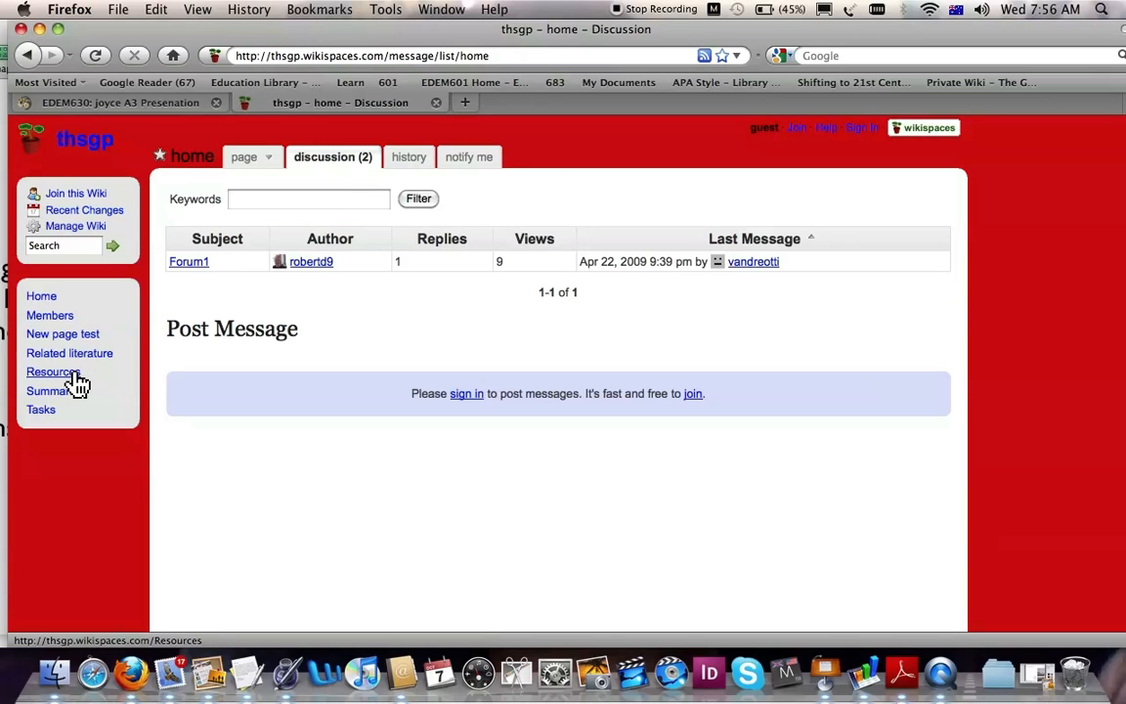
# - Go to the Resources page listing critical-thinking links, Word readings and presentation files
pyautogui.click(53, 371)
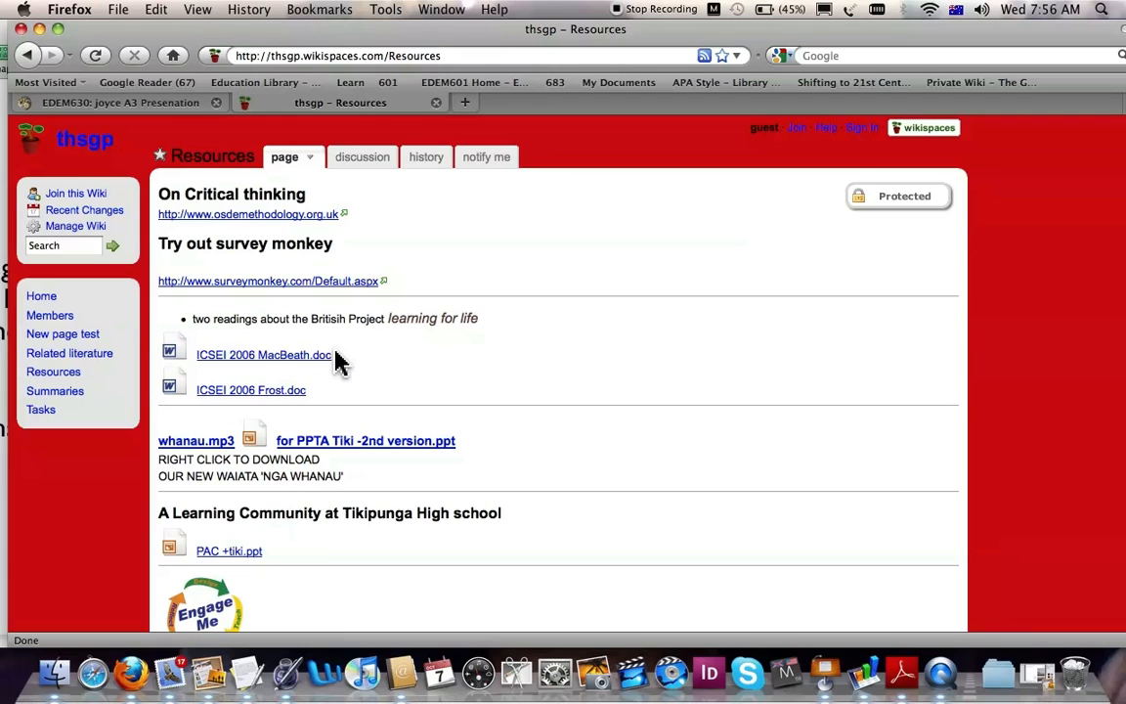
pyautogui.moveTo(137, 55)
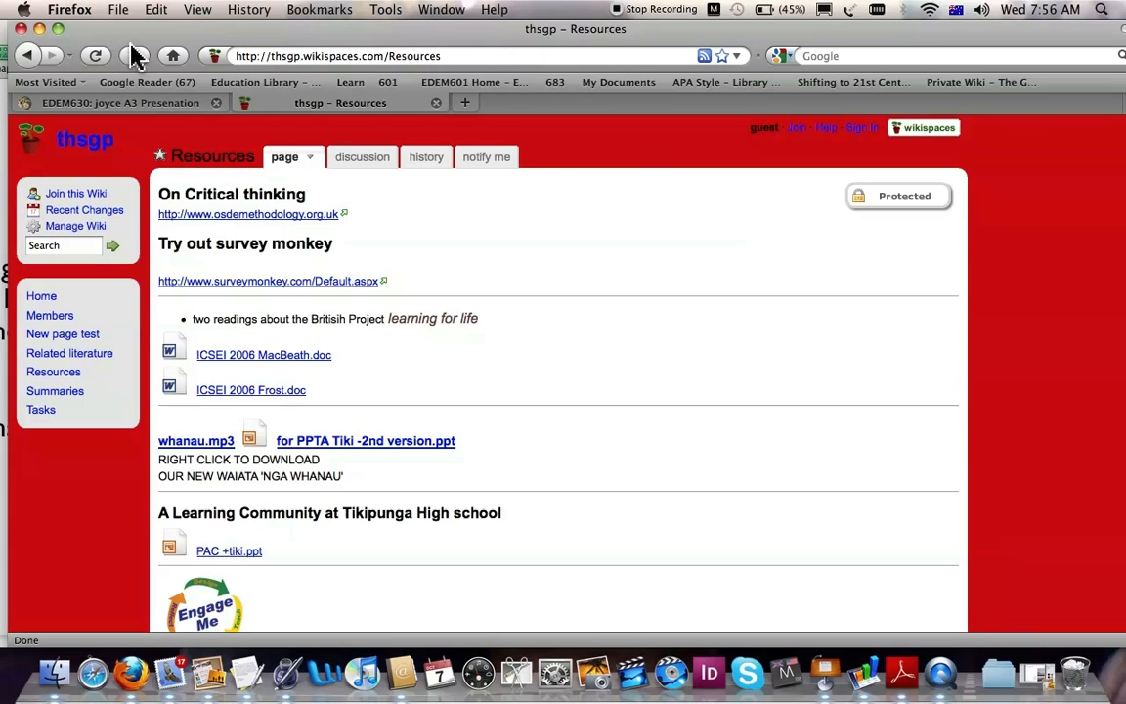